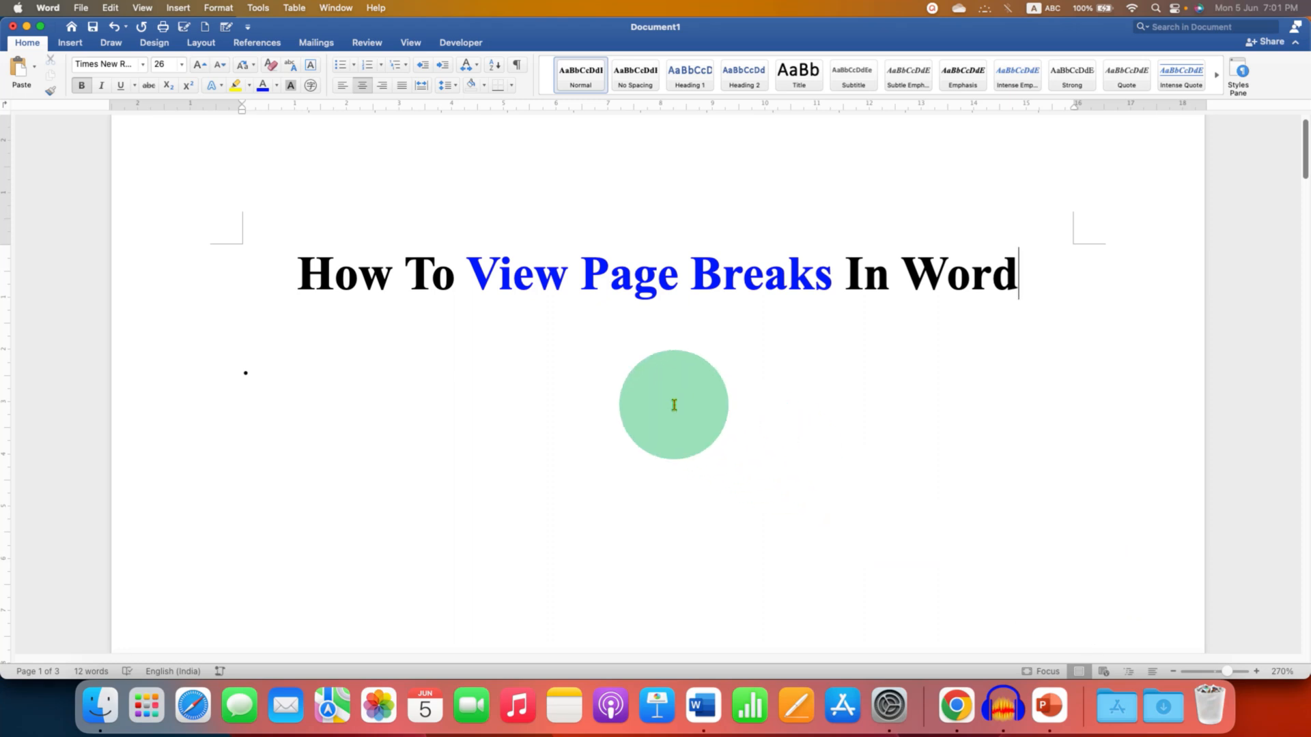
- Switch the View to Multiple Pages so the three pages sit side by side
left_click_drag(468, 273, 840, 273)
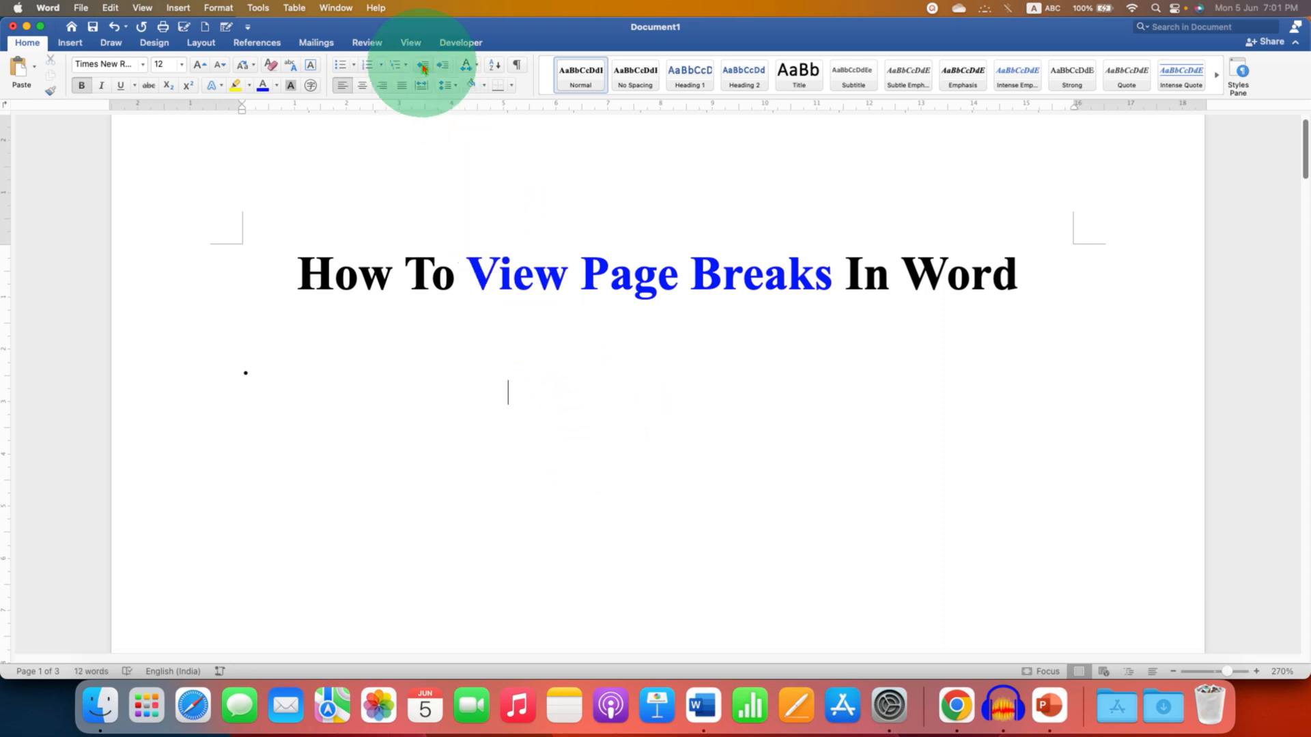
left_click(410, 42)
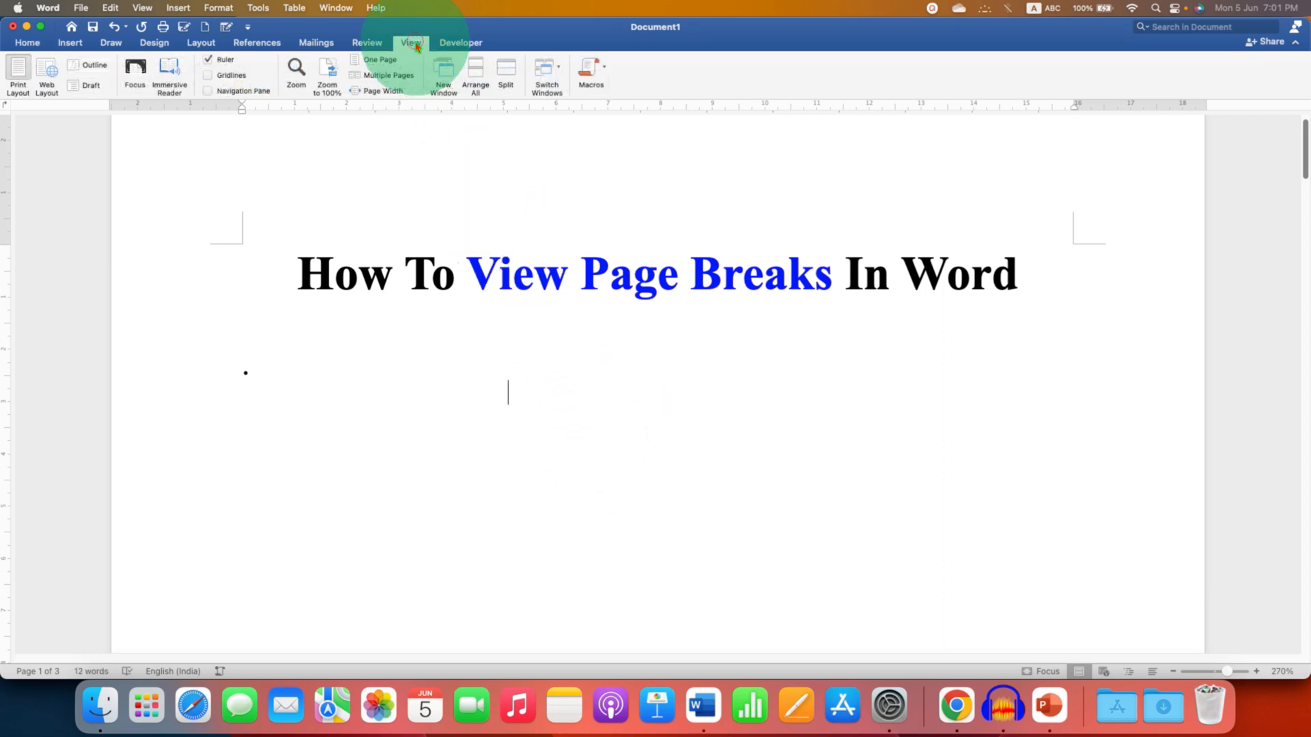
left_click(386, 74)
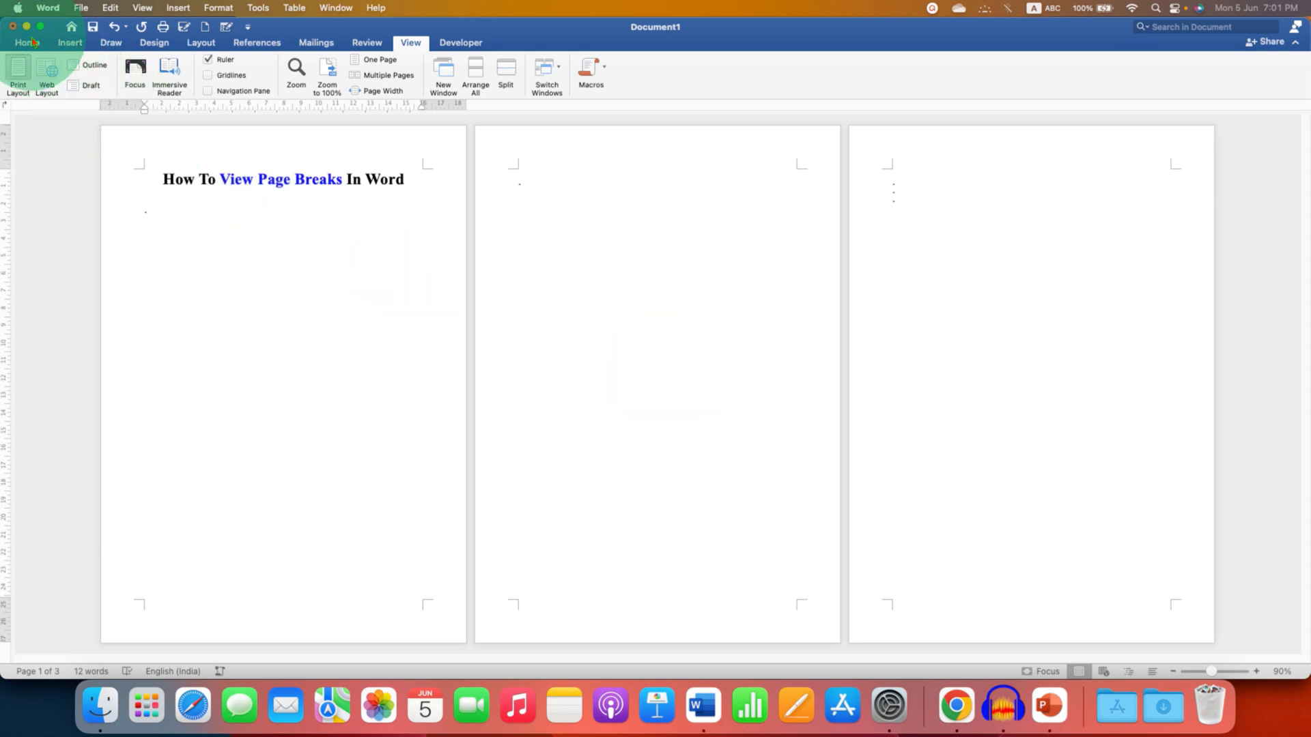
- Turn on Show/Hide ¶ from the Home tab to reveal the Page Break markers
left_click(26, 43)
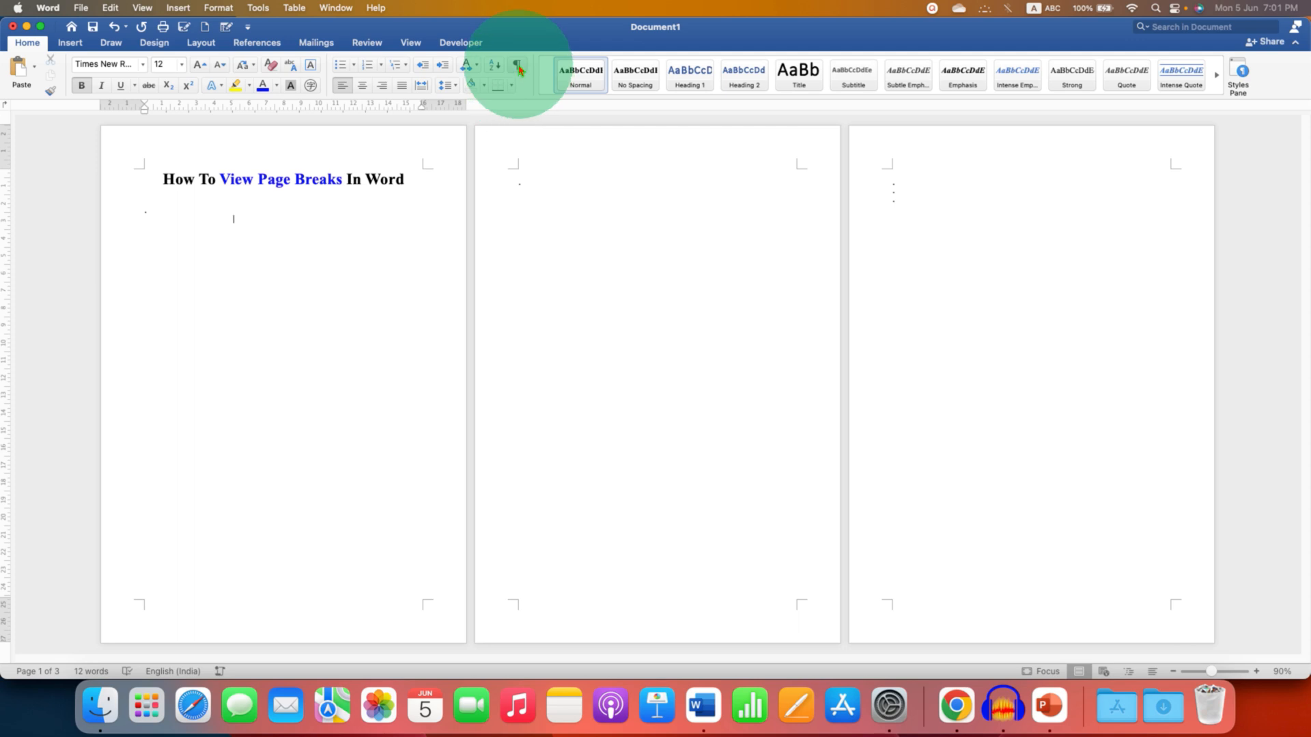
mouse_move(519, 66)
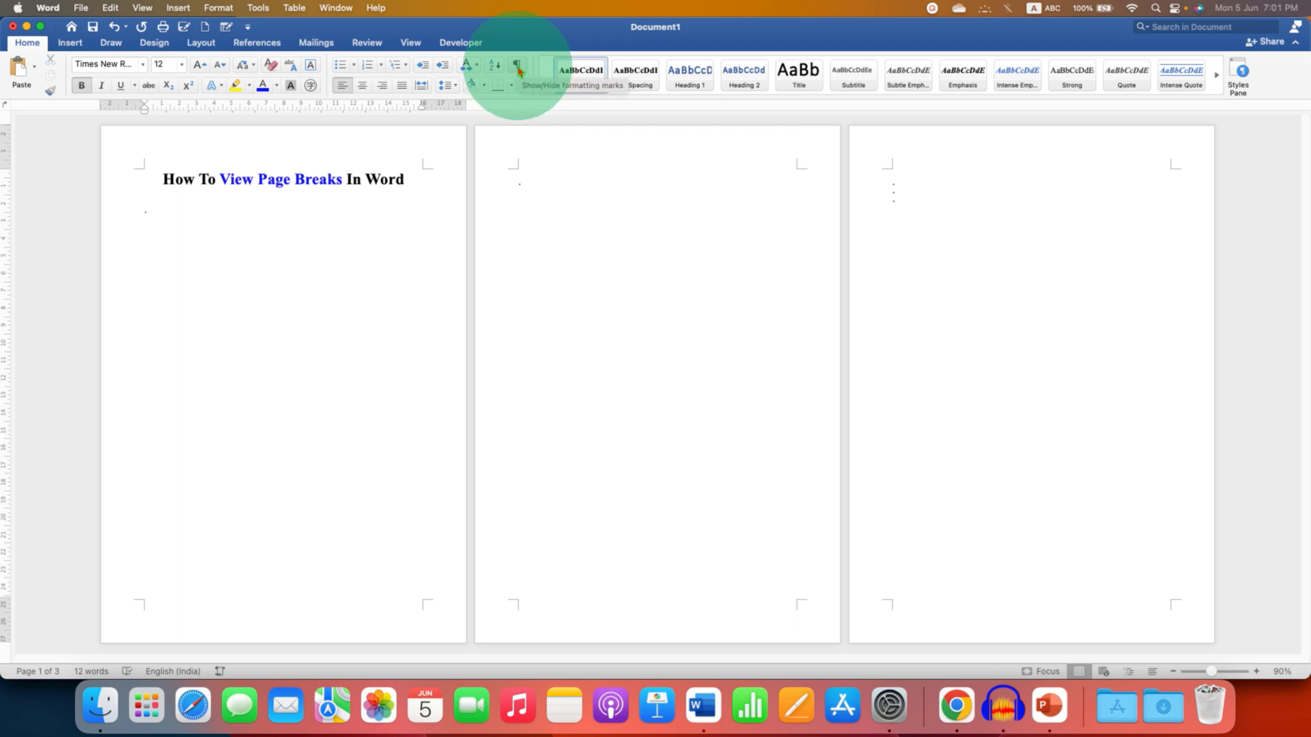
left_click(517, 66)
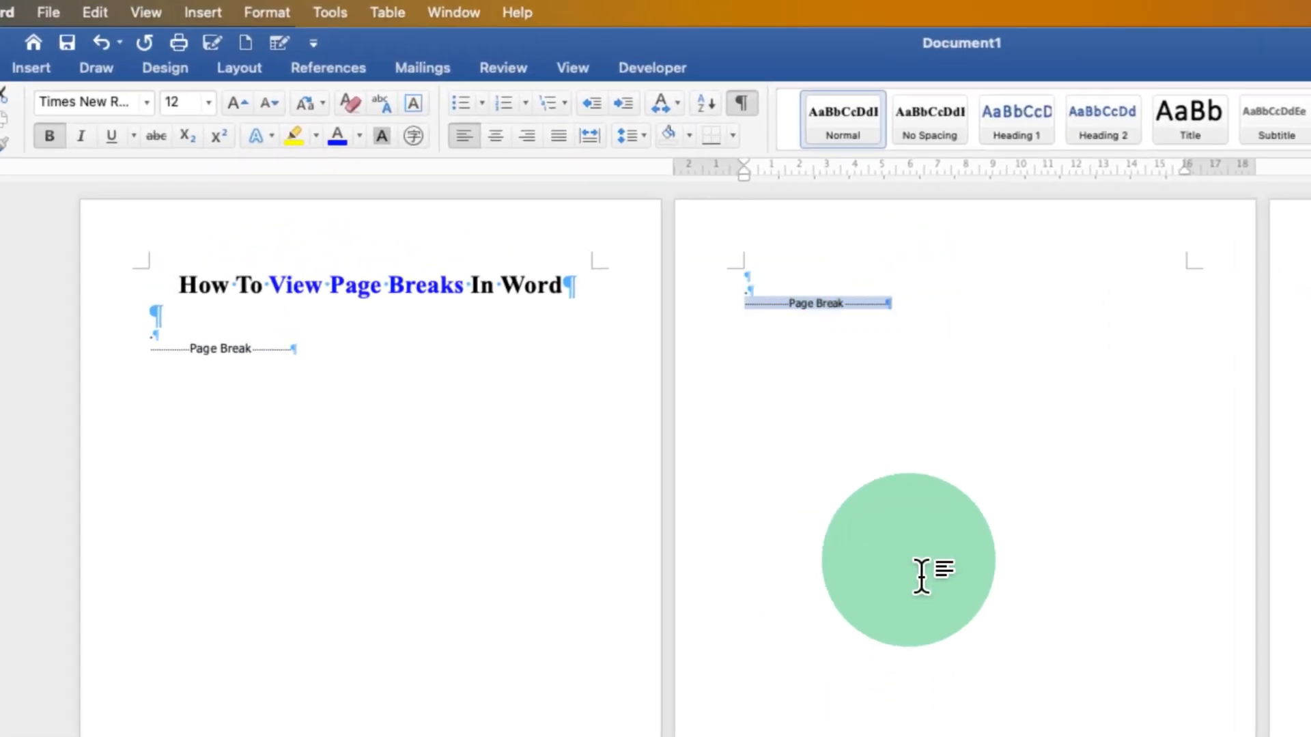
- Delete the Page Break markers so the document collapses to one page
right_click(862, 303)
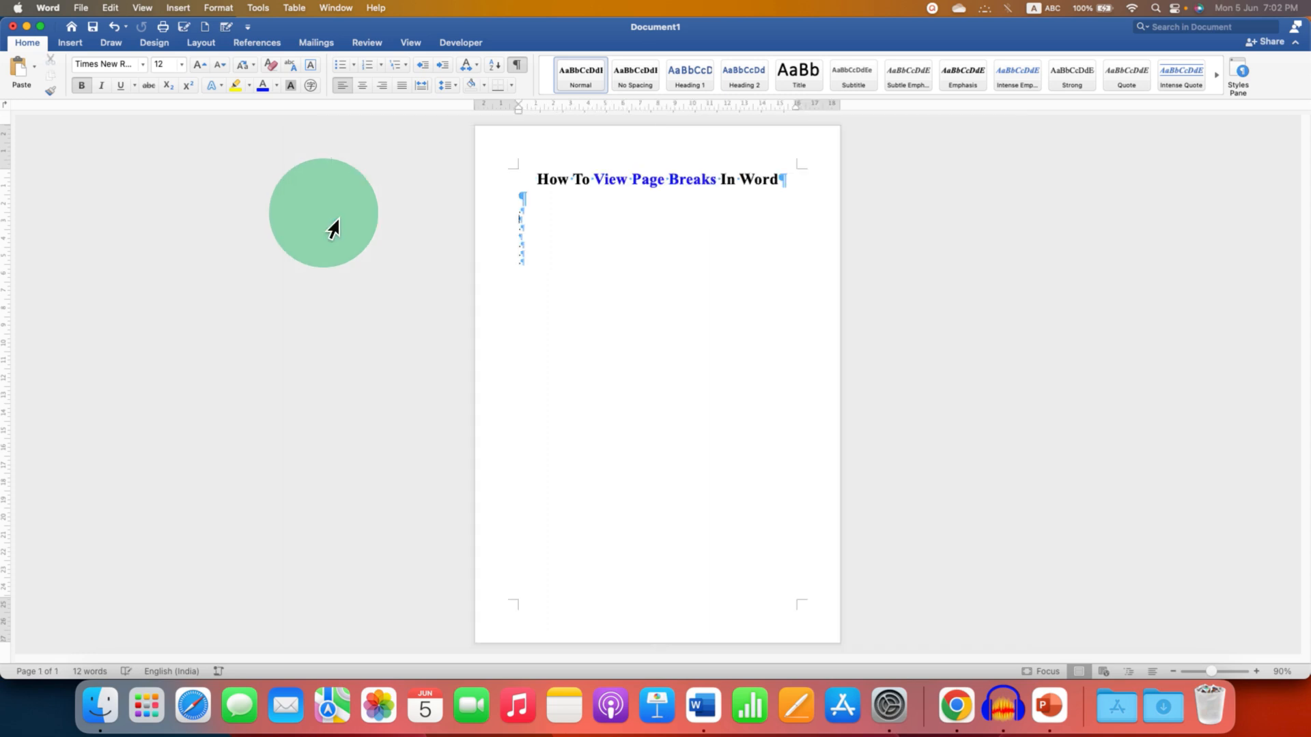
left_click_drag(323, 212, 557, 276)
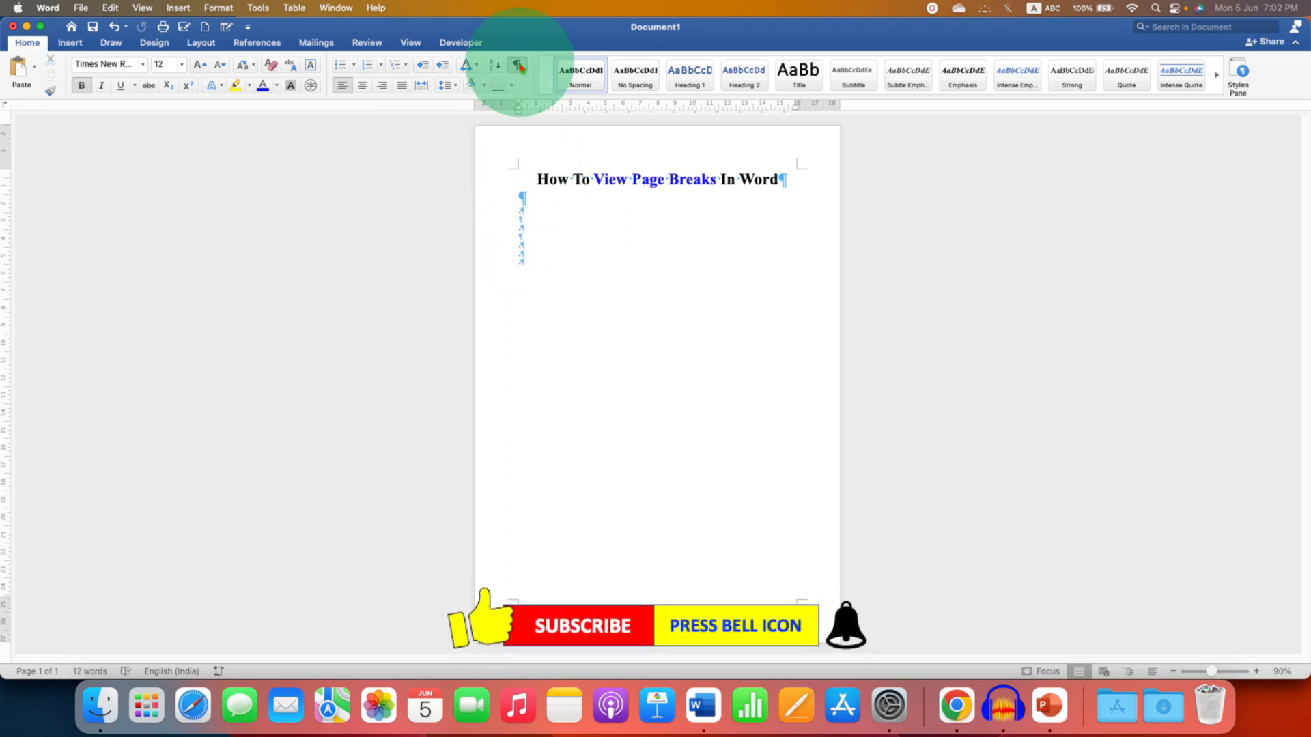
- Turn off Show/Hide ¶ and rest the cursor below the title
left_click(519, 65)
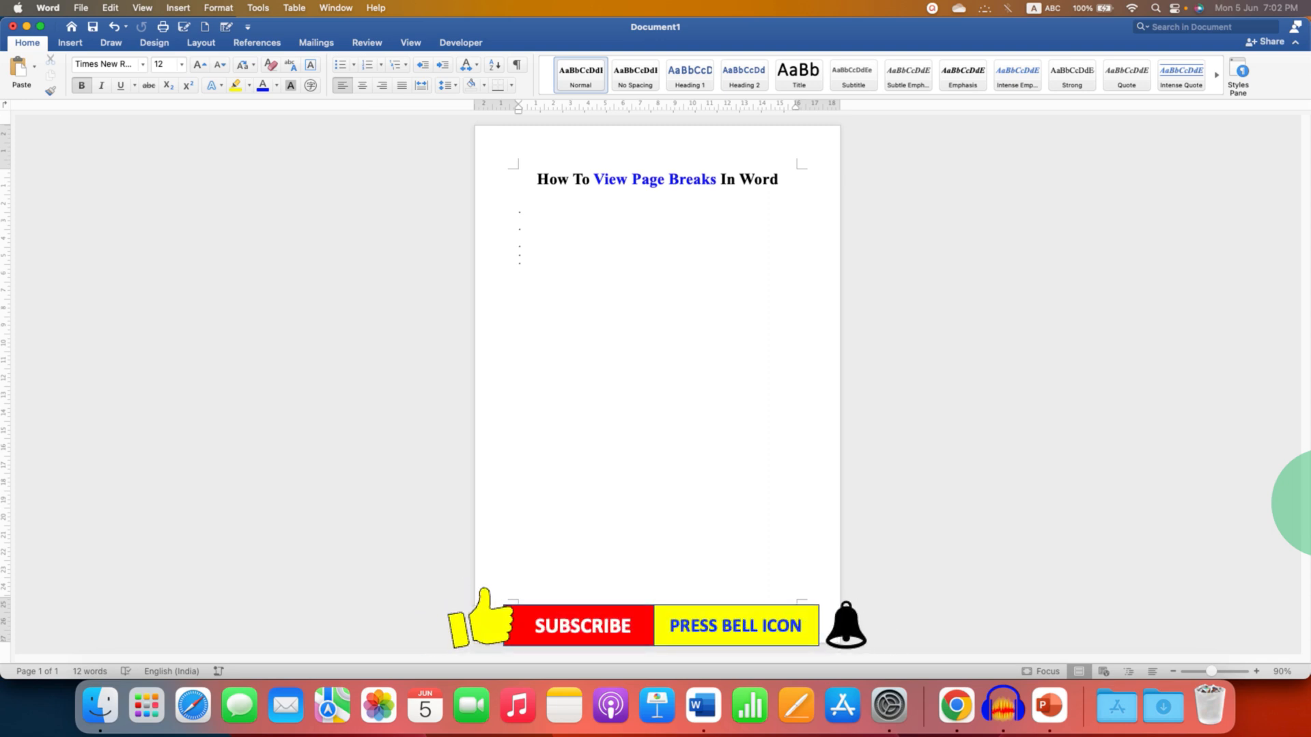
left_click(518, 219)
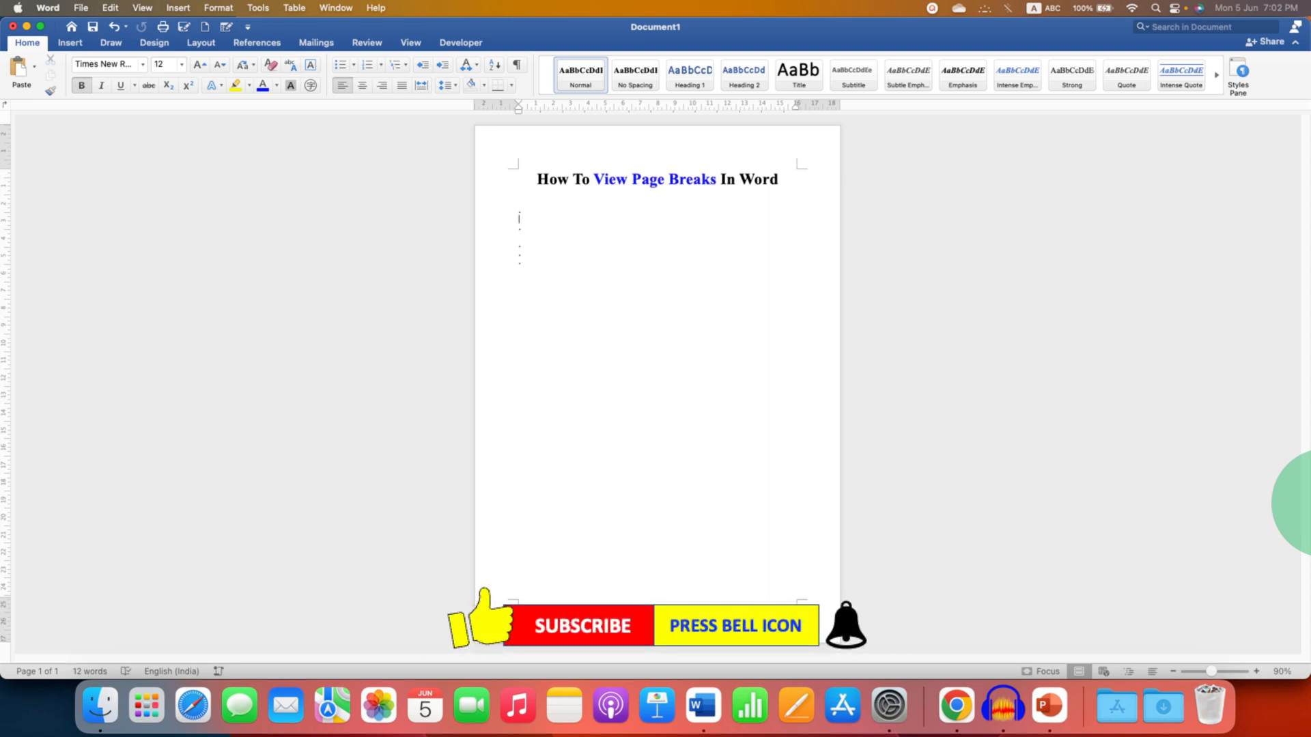